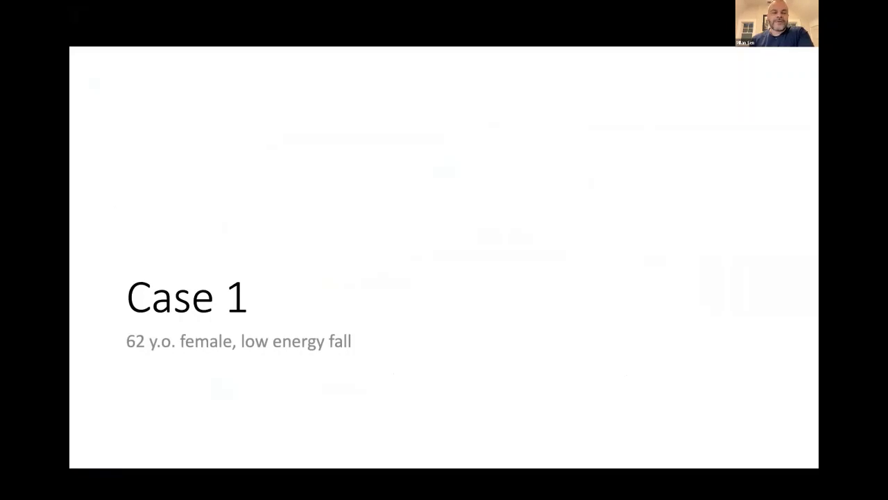
- Advance from the Case 1 title slide to the four shoulder X-rays showing pin placement
key(Right)
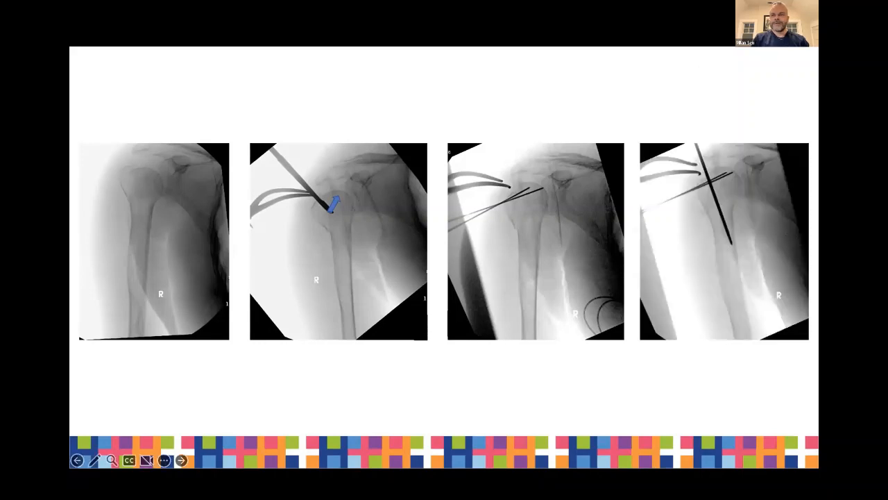
mouse_move(586, 84)
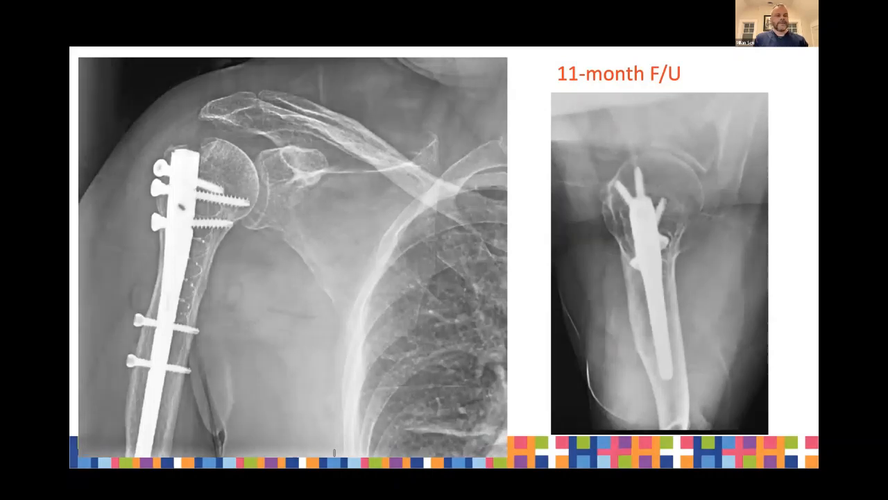
- Advance from the 11-month F/U slide to the six intraoperative fluoroscopy images
key(right)
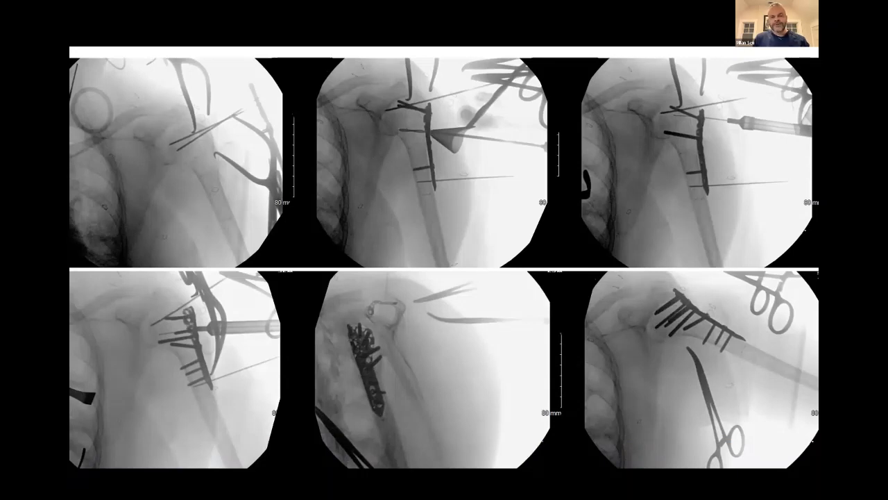
- Advance to the 3 month F/U X-ray of the plated humerus
key(Right)
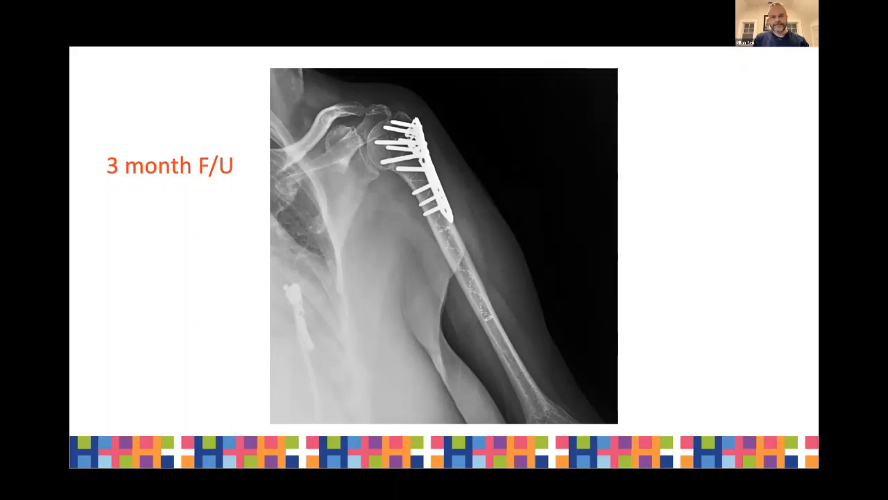
- Move to the fluoroscopy slide, play the clip and reveal the blue arrow and third image
key(right)
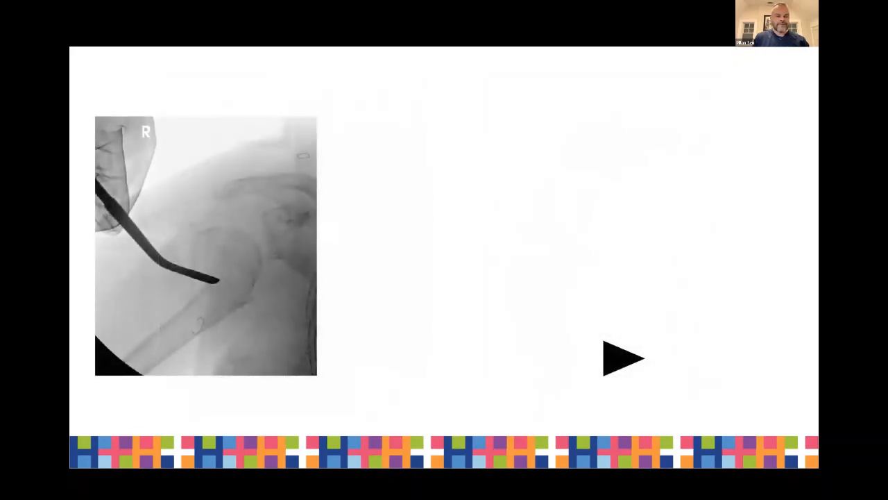
click(623, 358)
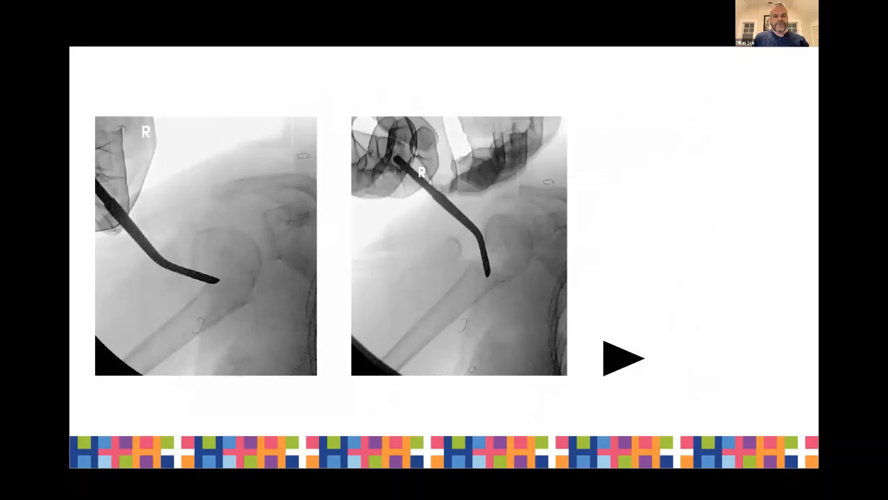
click(621, 358)
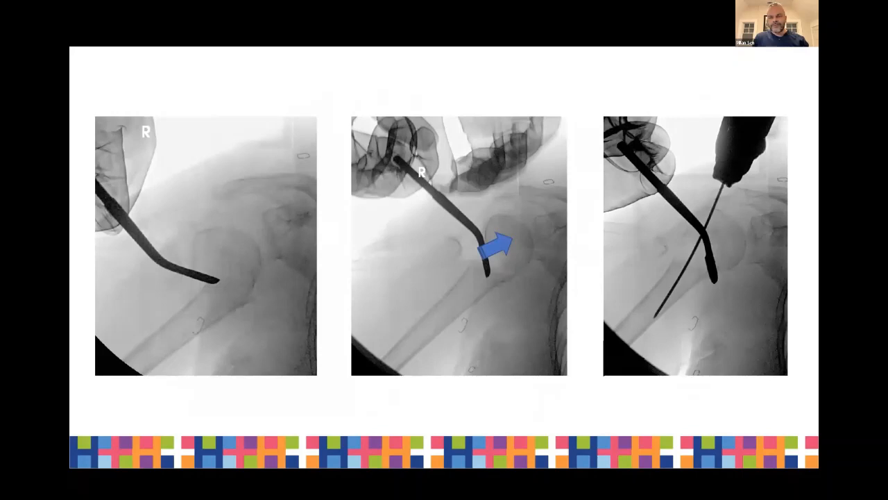
- Advance to the slide with two postoperative X-rays of the plate fixation
key(Right)
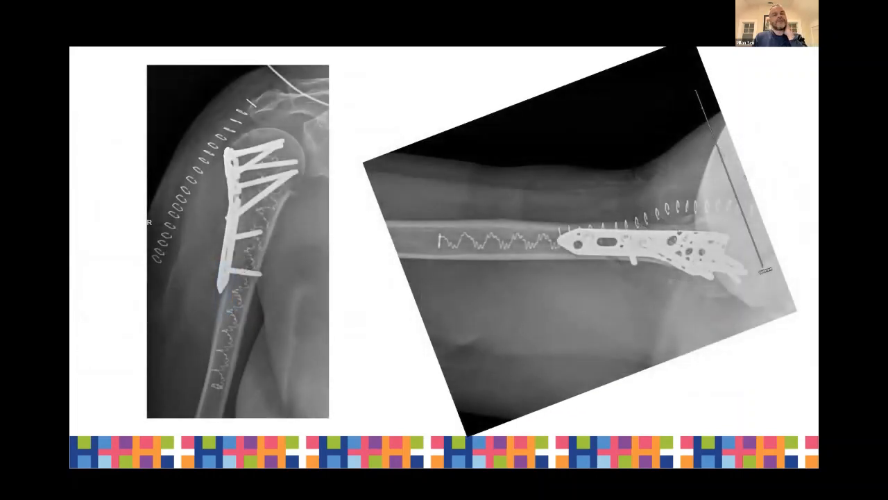
- Advance past the procedural-information slide to the 2 month F/U three shoulder X-rays
key(Right)
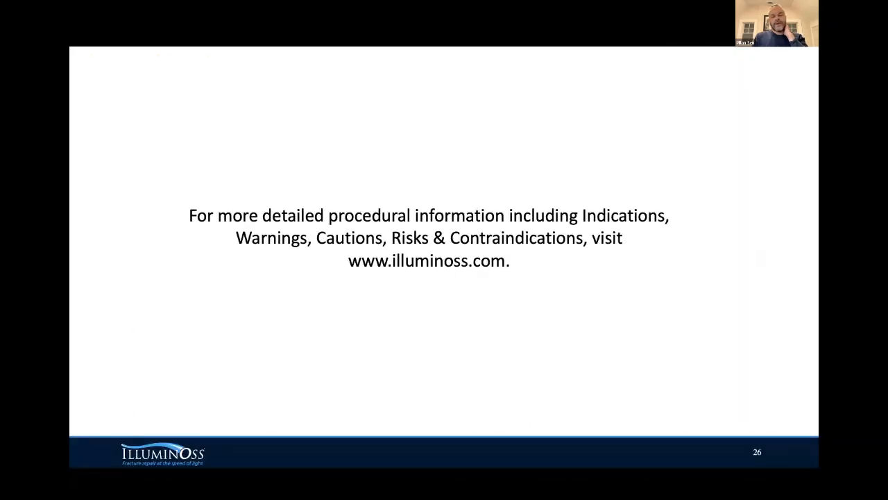
key(right)
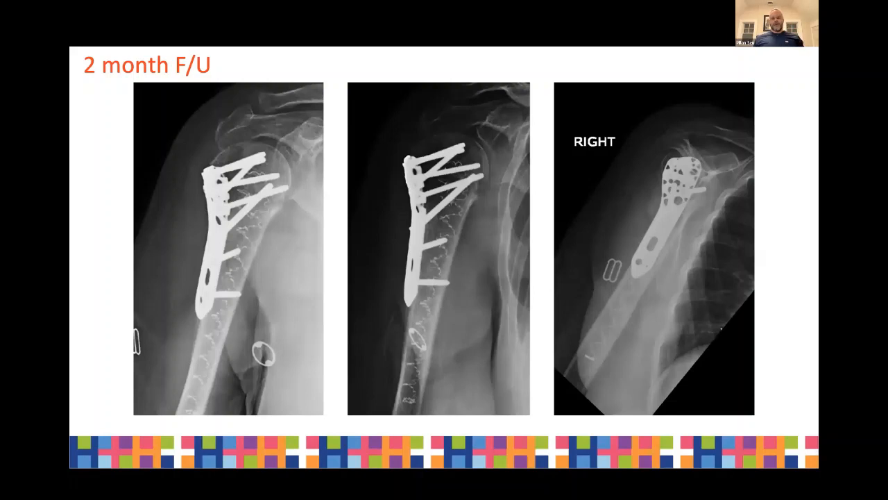